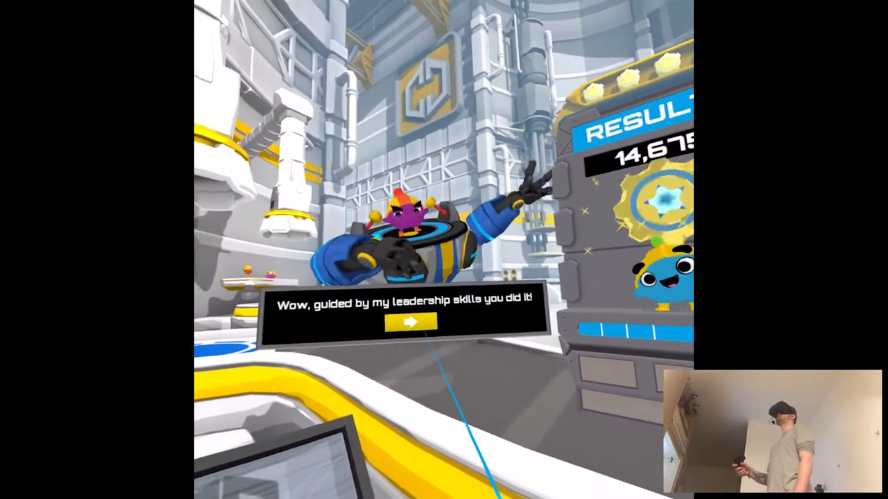
- Advance through the supervisor robot's three Gears congratulation messages and close the dialogue
left_click(405, 321)
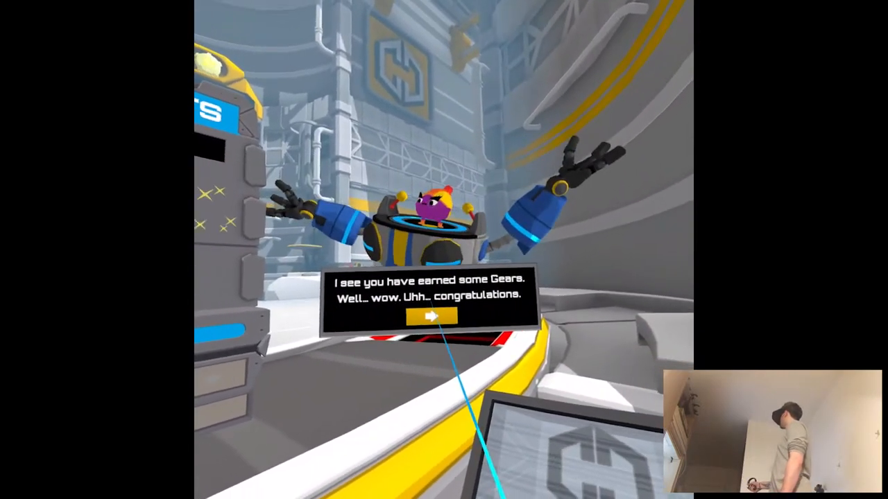
left_click(430, 317)
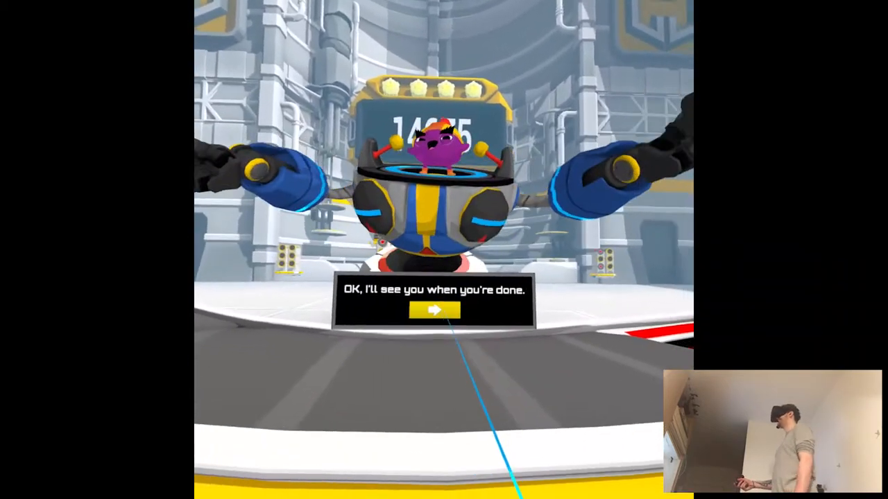
left_click(433, 310)
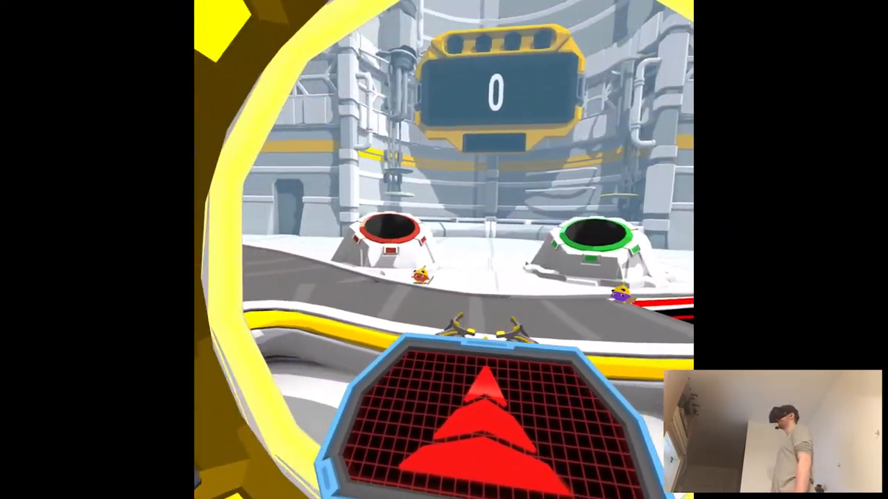
mouse_move(444, 250)
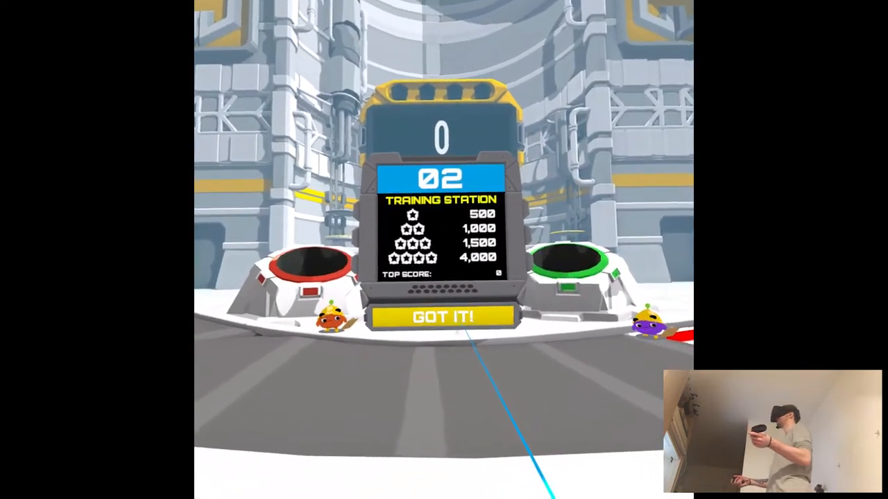
- Dismiss the Training Station 02 briefing with star targets up to 4,000 to begin
left_click(438, 316)
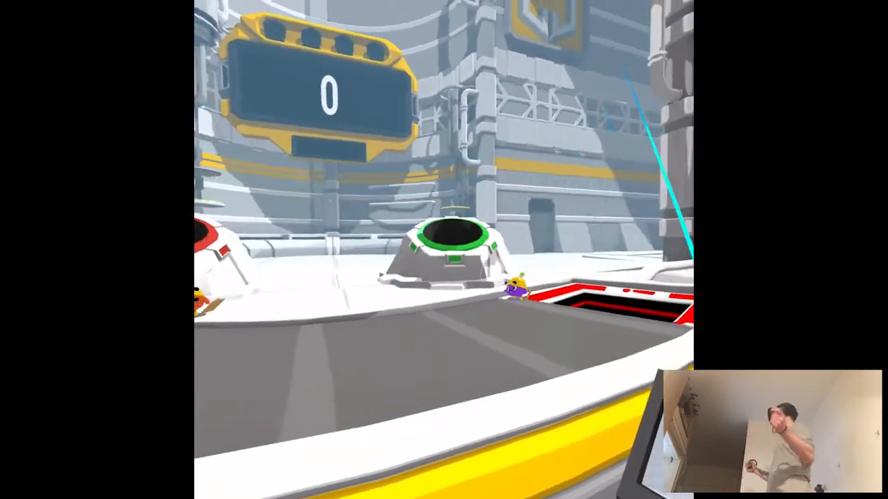
mouse_move(444, 249)
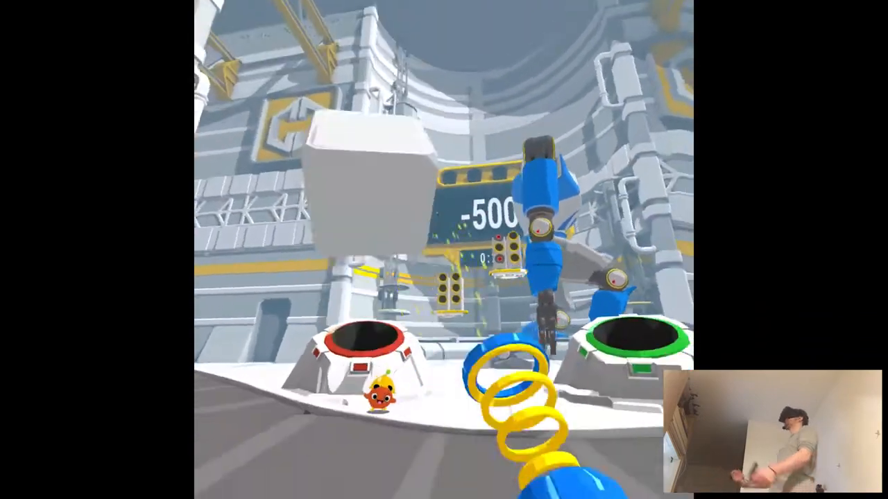
mouse_move(444, 249)
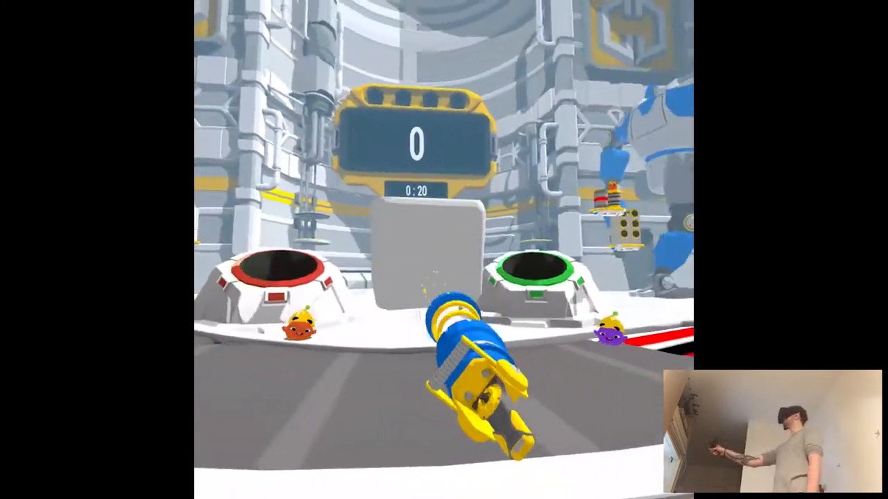
mouse_move(444, 250)
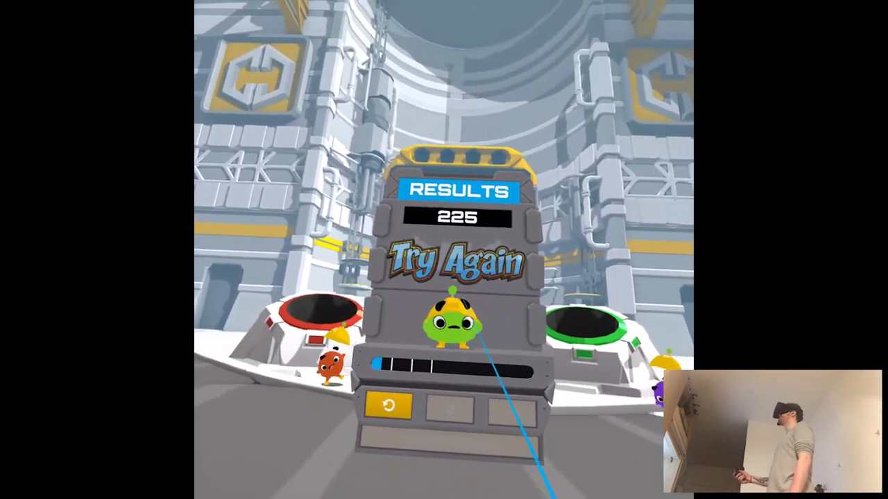
- Retry the Training Station level and dismiss its briefing card to start a fresh round
left_click(383, 407)
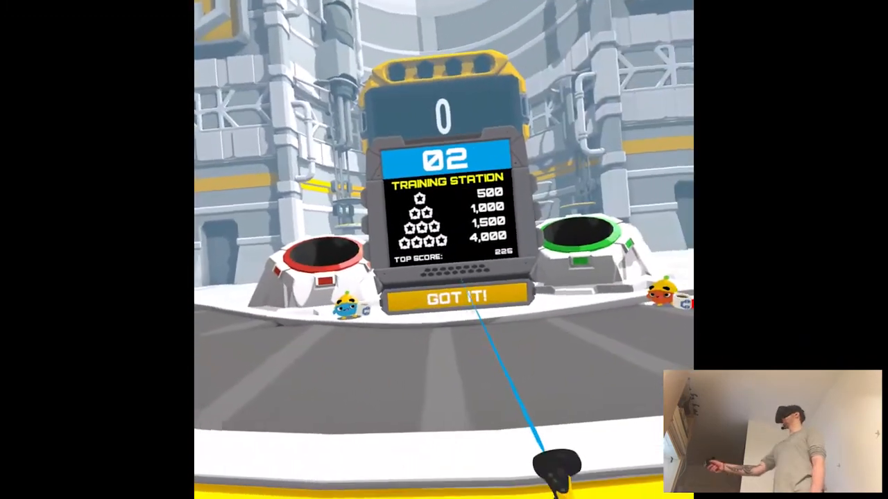
left_click(451, 296)
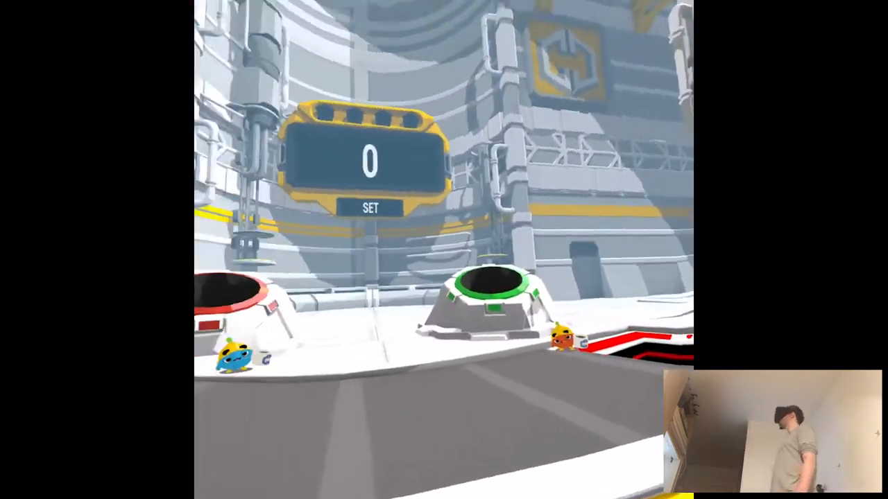
mouse_move(444, 250)
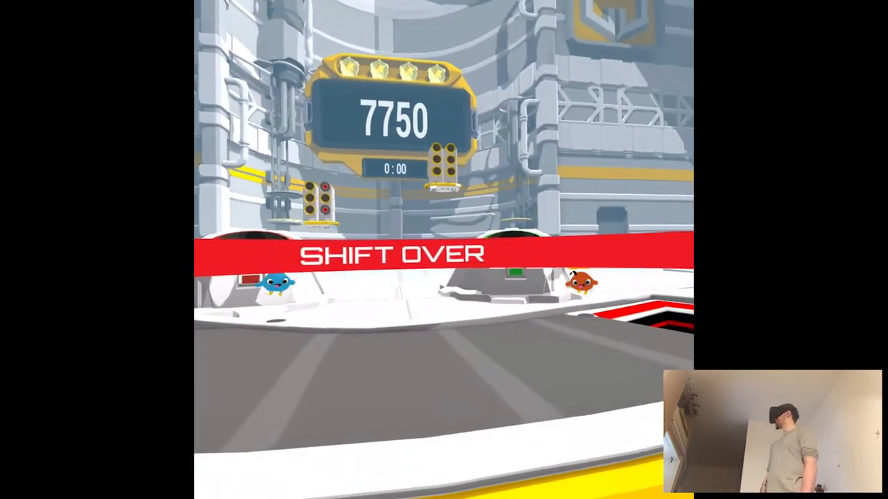
mouse_move(444, 249)
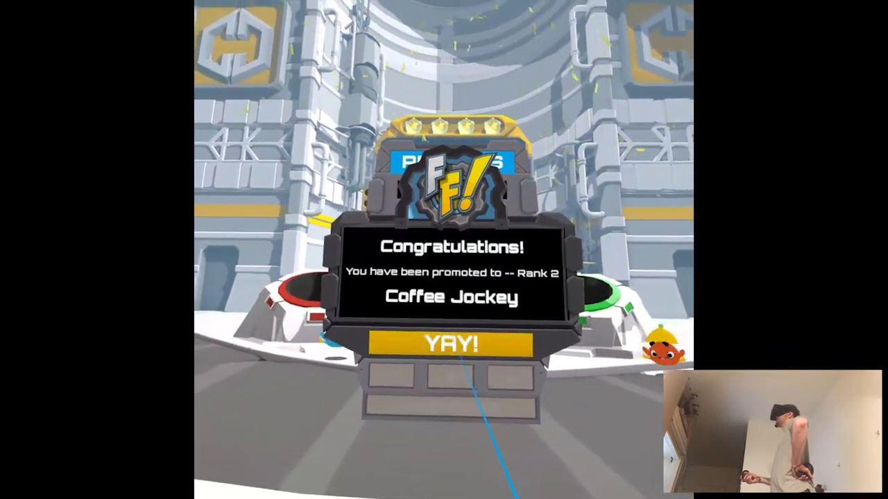
- Accept the Rank 2 Coffee Jockey promotion and skip the Gears and Star Employee remarks
left_click(451, 344)
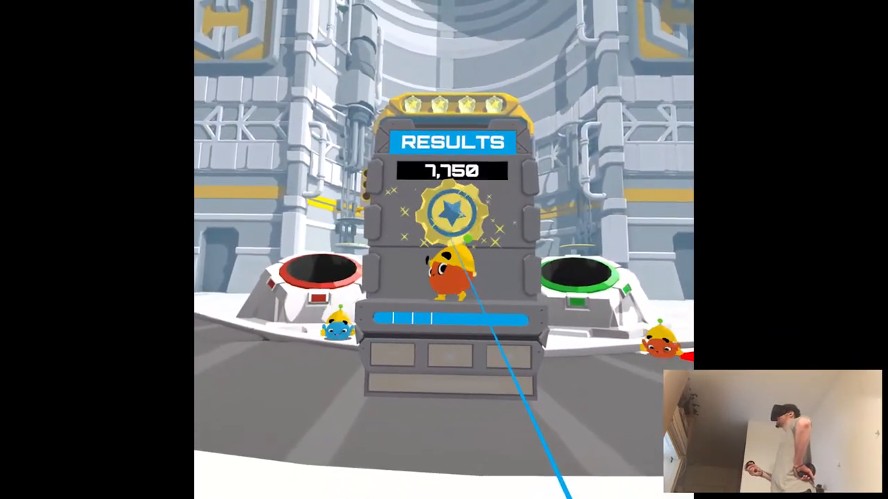
mouse_move(444, 249)
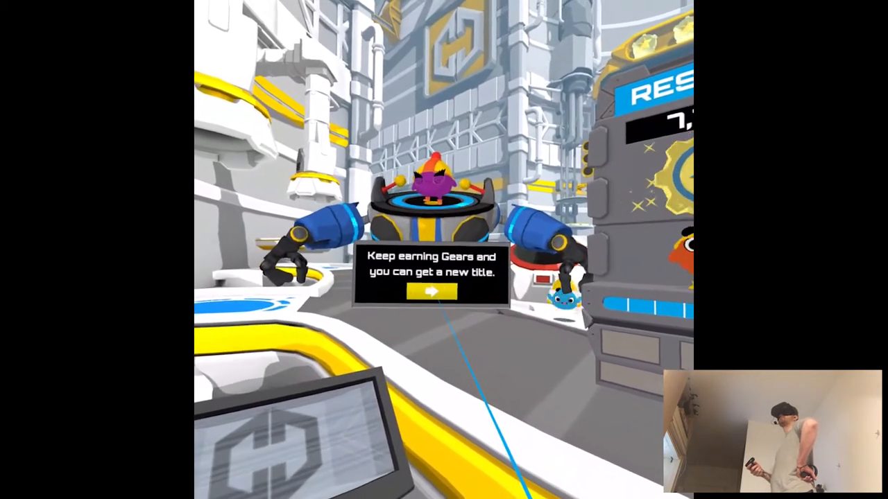
left_click(431, 291)
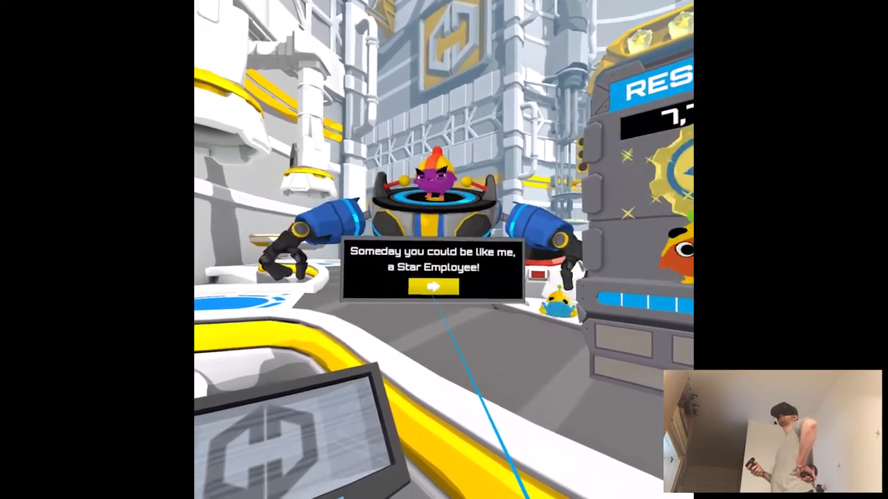
left_click(436, 288)
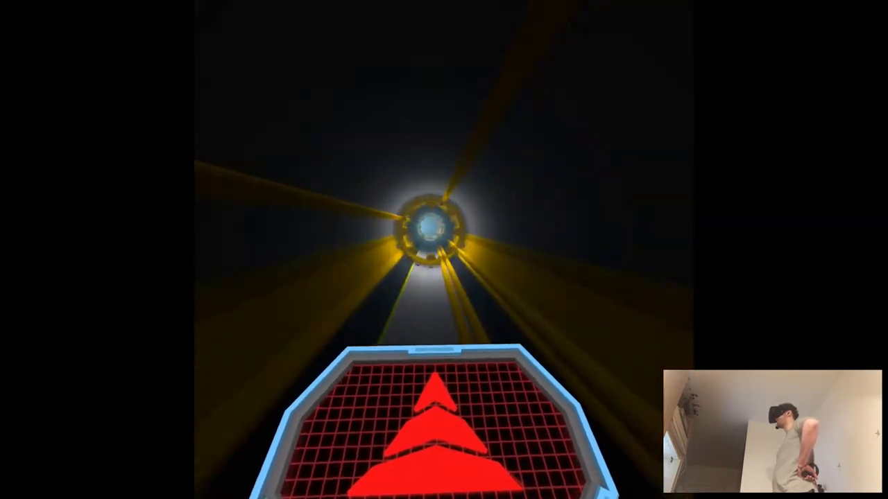
mouse_move(443, 249)
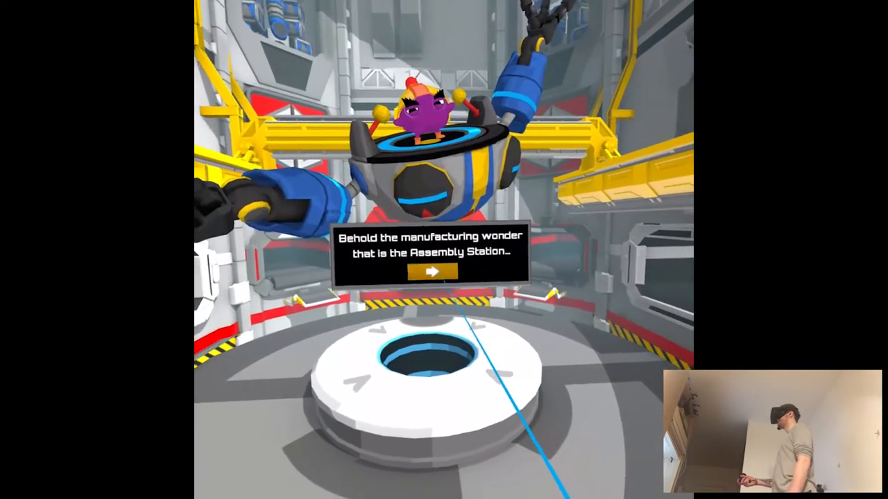
- Advance past the Assembly Station intro, Titan Robots explanation and recycling trash message
left_click(433, 271)
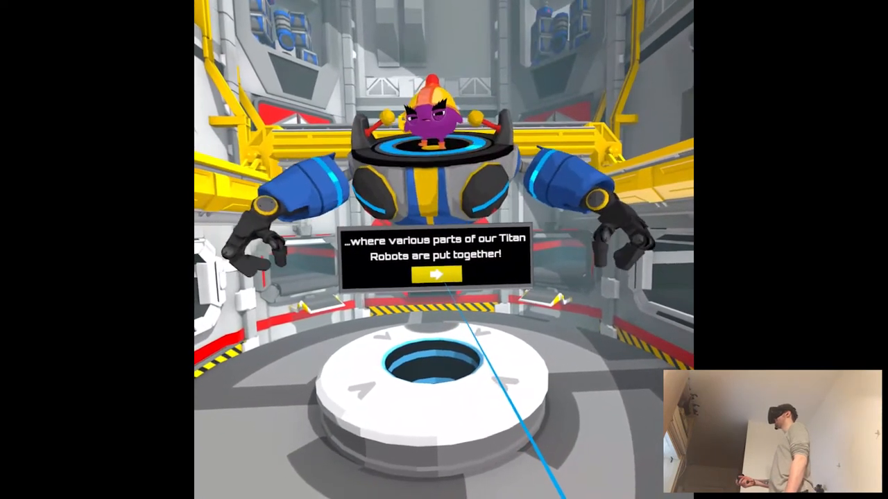
left_click(439, 273)
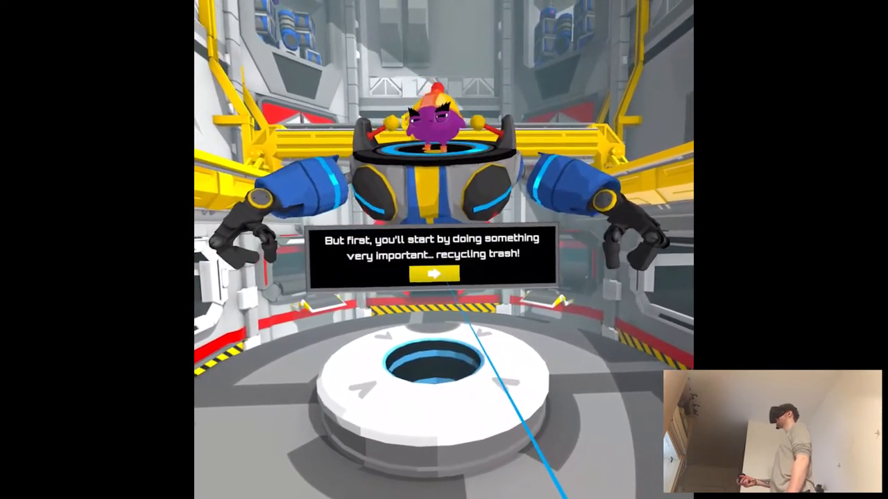
left_click(436, 272)
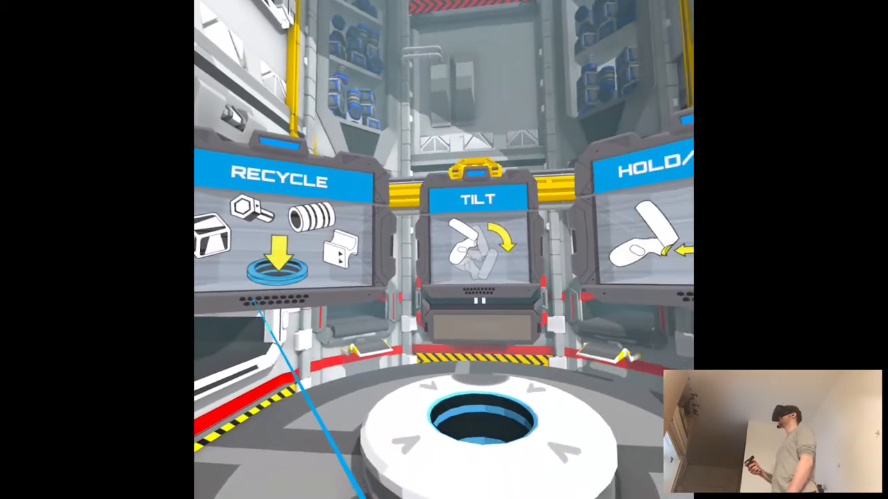
mouse_move(444, 250)
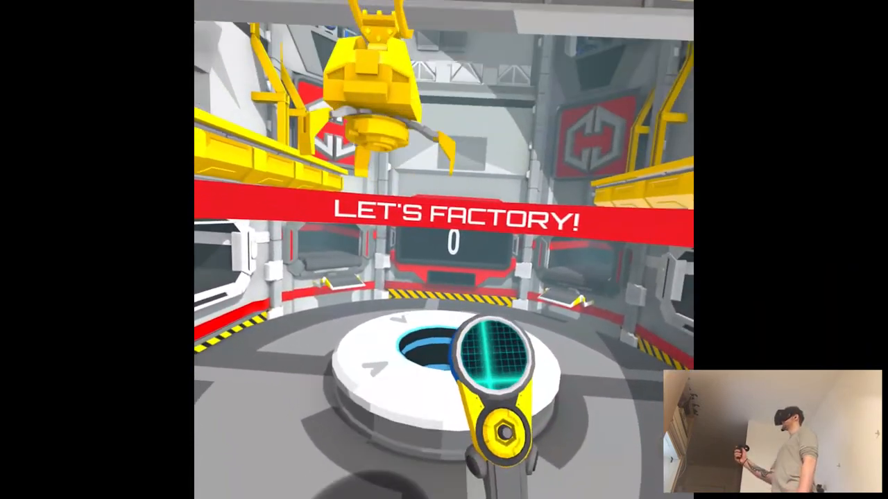
mouse_move(443, 250)
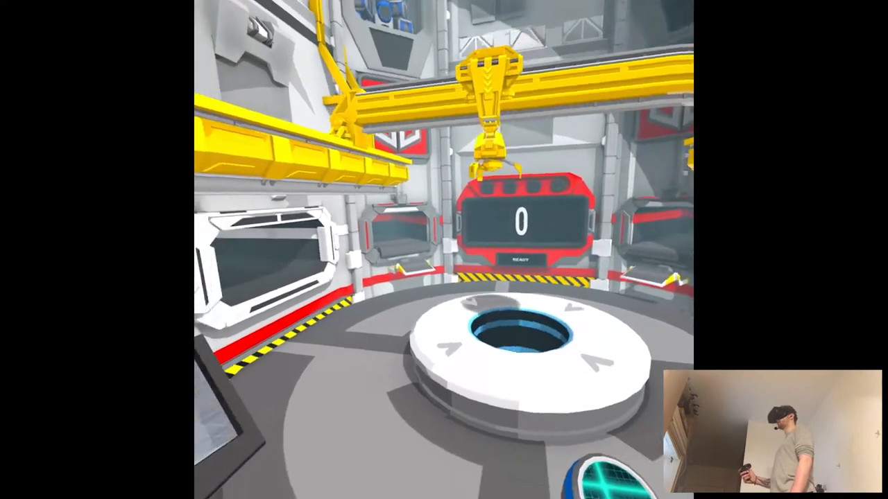
mouse_move(443, 250)
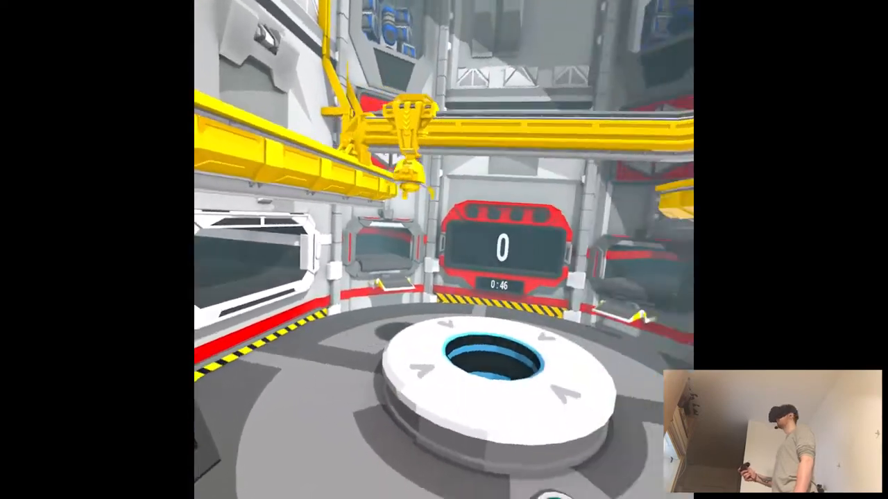
mouse_move(444, 250)
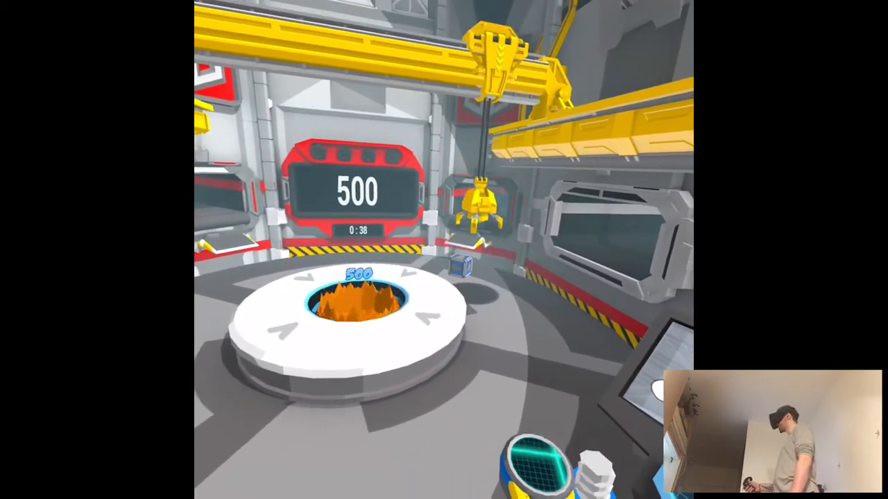
mouse_move(444, 250)
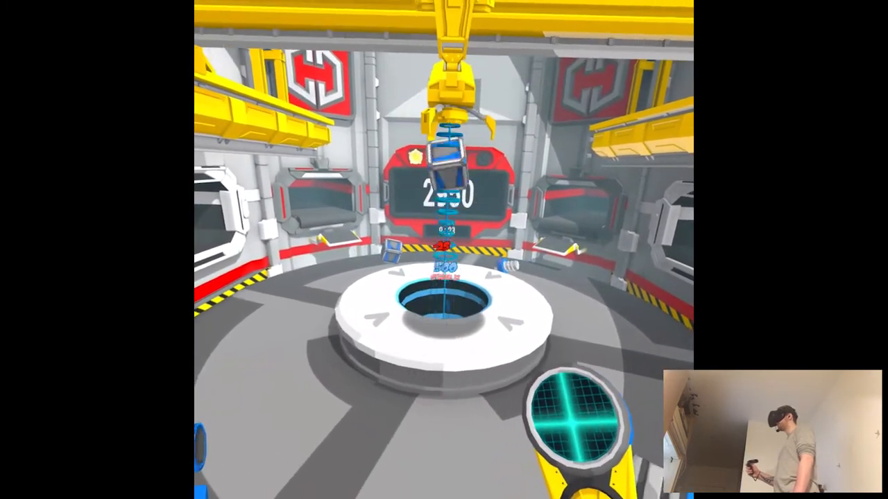
mouse_move(443, 250)
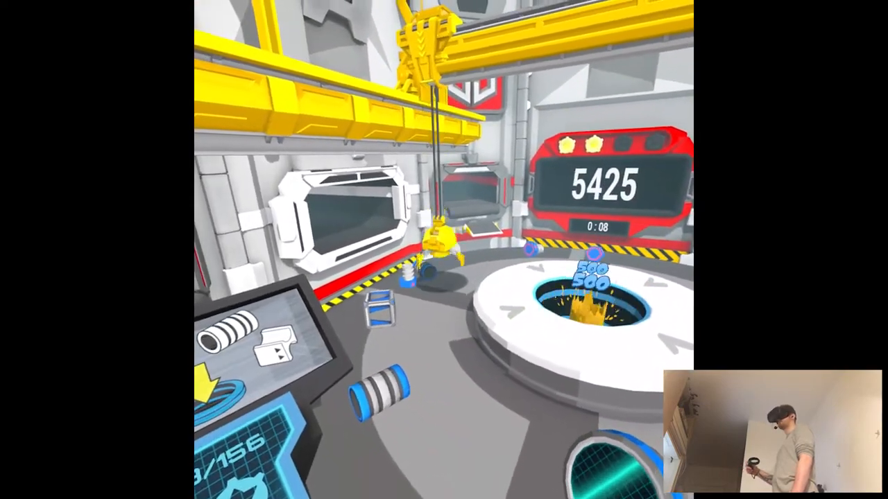
mouse_move(444, 250)
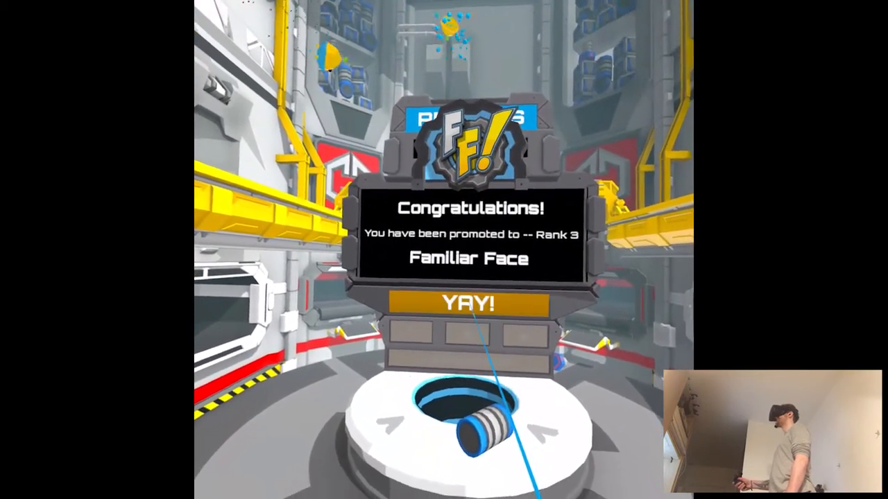
- Accept the Rank 3 promotion to reveal the three-star 7,650 results
left_click(467, 304)
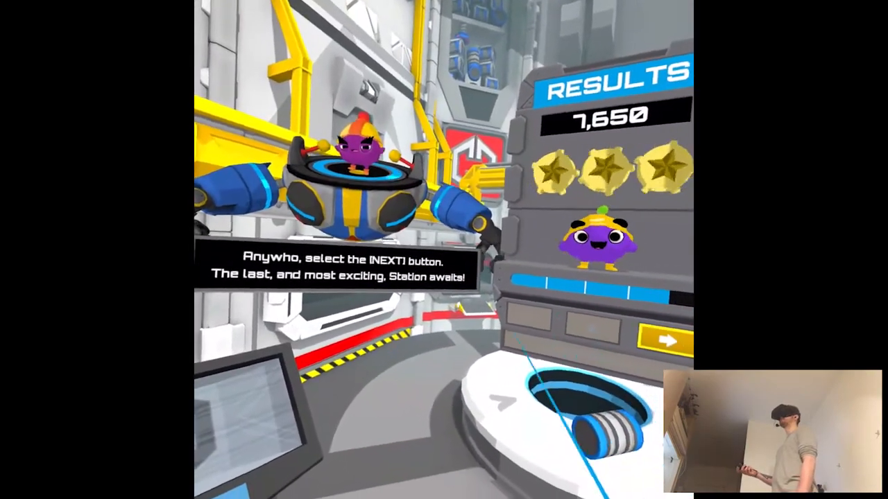
mouse_move(444, 250)
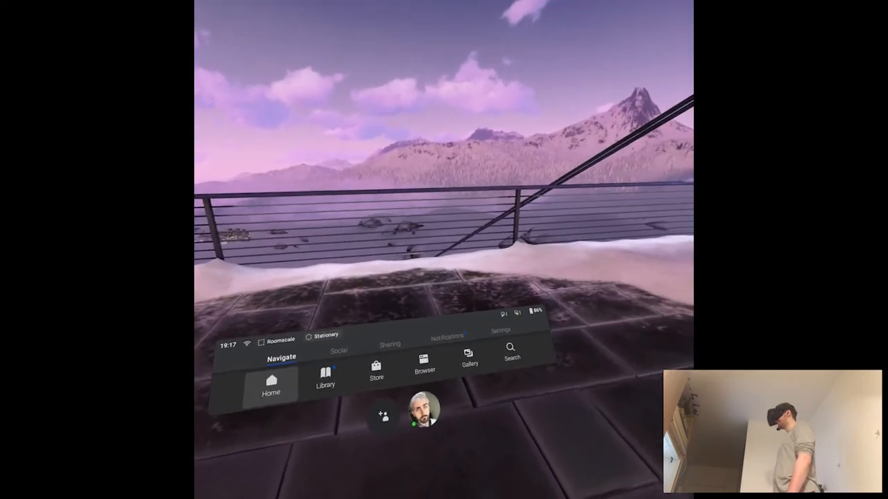
left_click(270, 384)
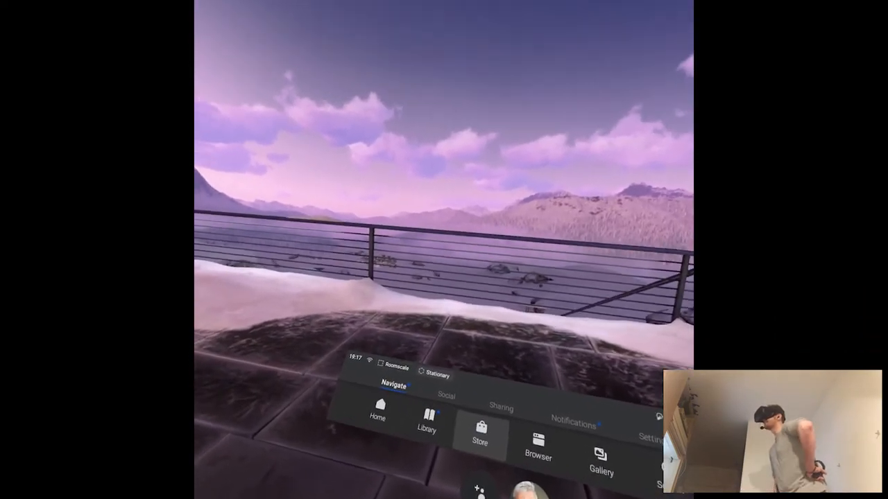
left_click(480, 437)
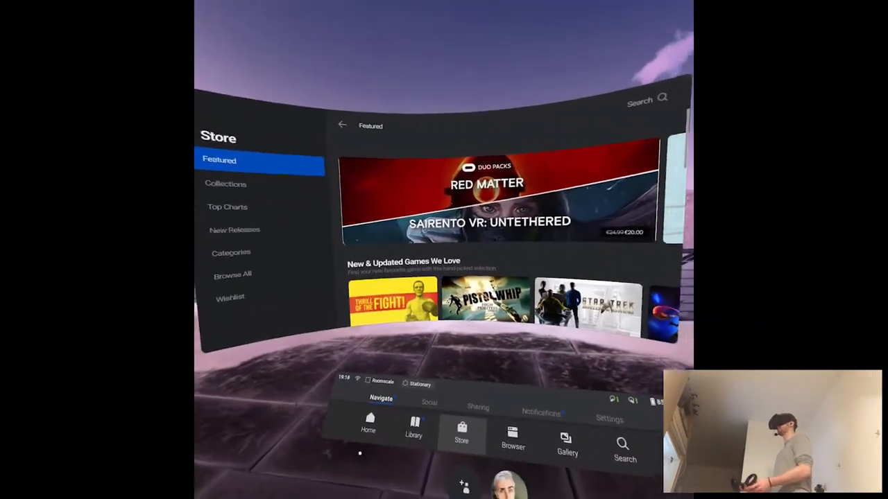
mouse_move(443, 250)
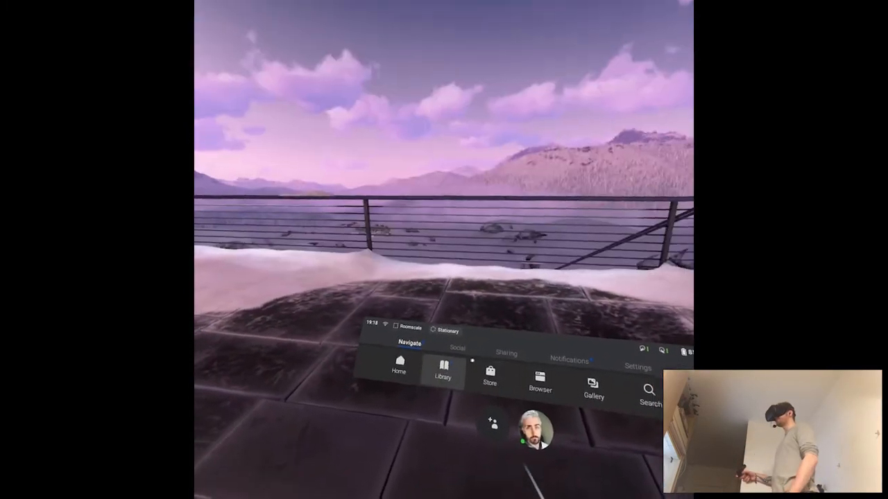
- Open Library from the Navigate bar to list the seven installed apps
left_click(442, 374)
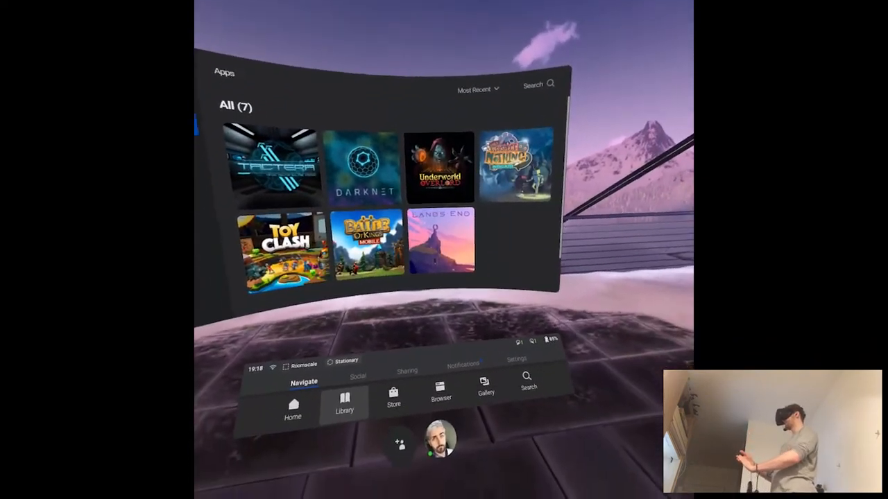
left_click(344, 405)
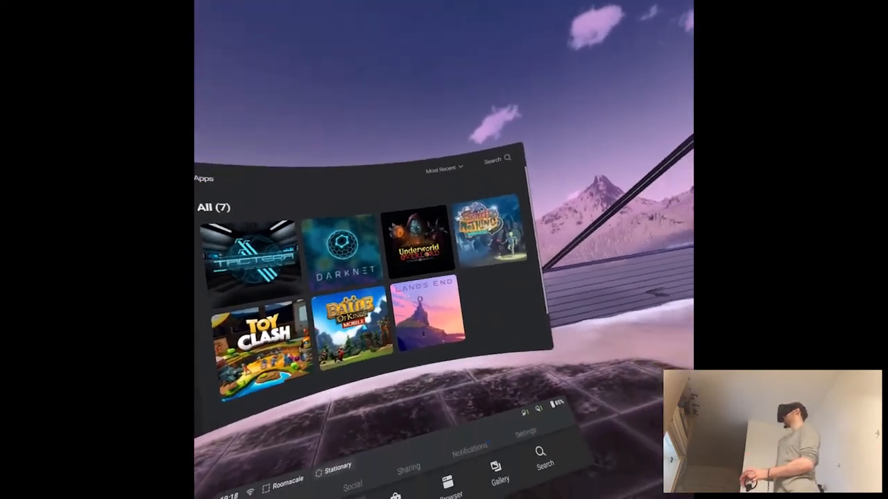
mouse_move(444, 250)
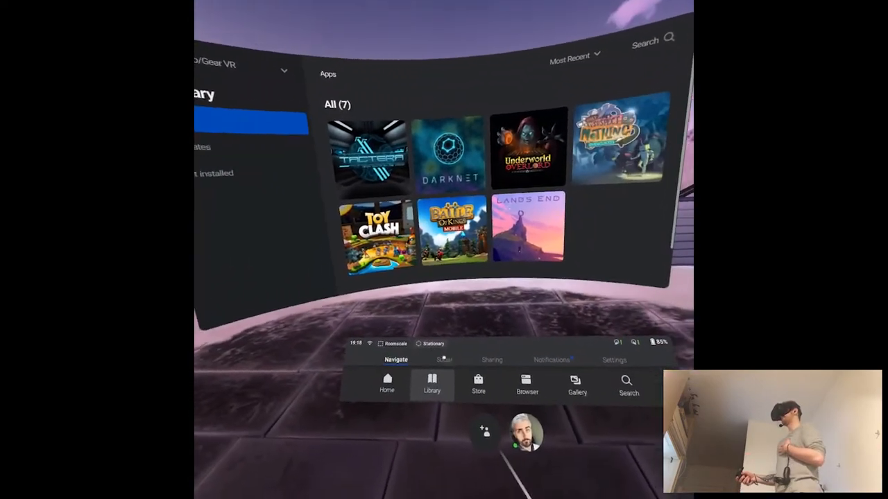
- Open the Oculus Store and show the New Releases list, sorted by release date
left_click(477, 385)
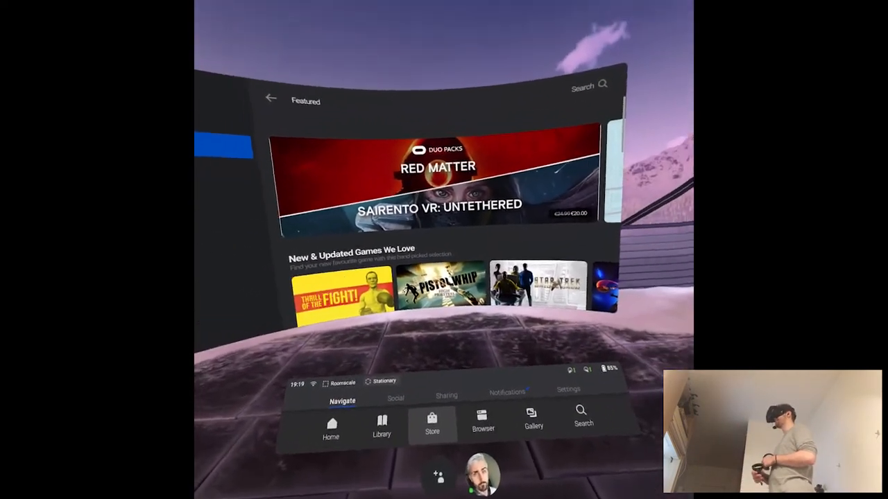
left_click(431, 423)
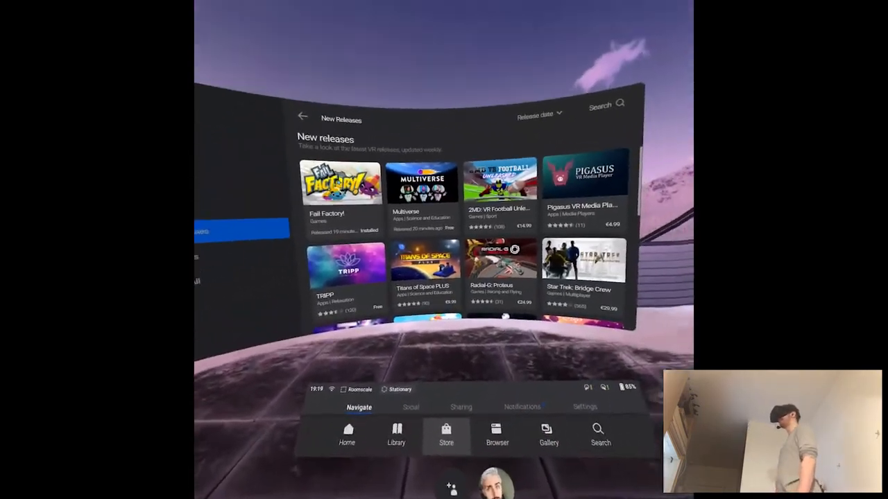
mouse_move(444, 250)
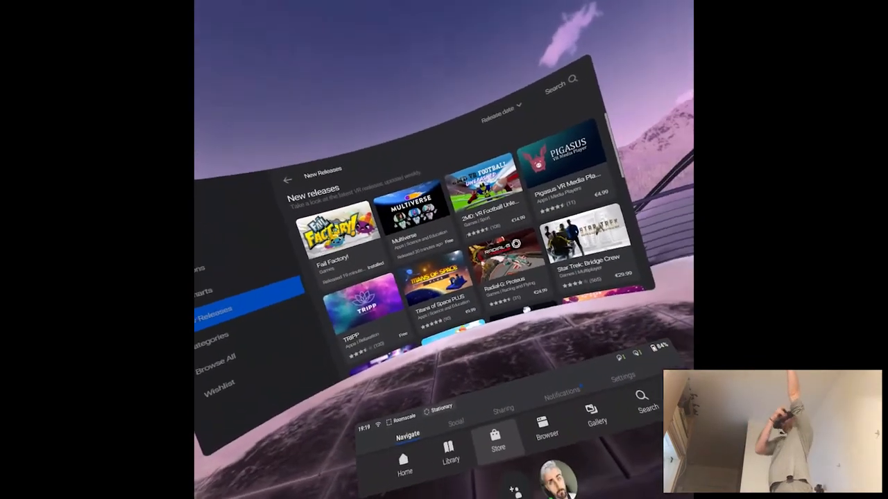